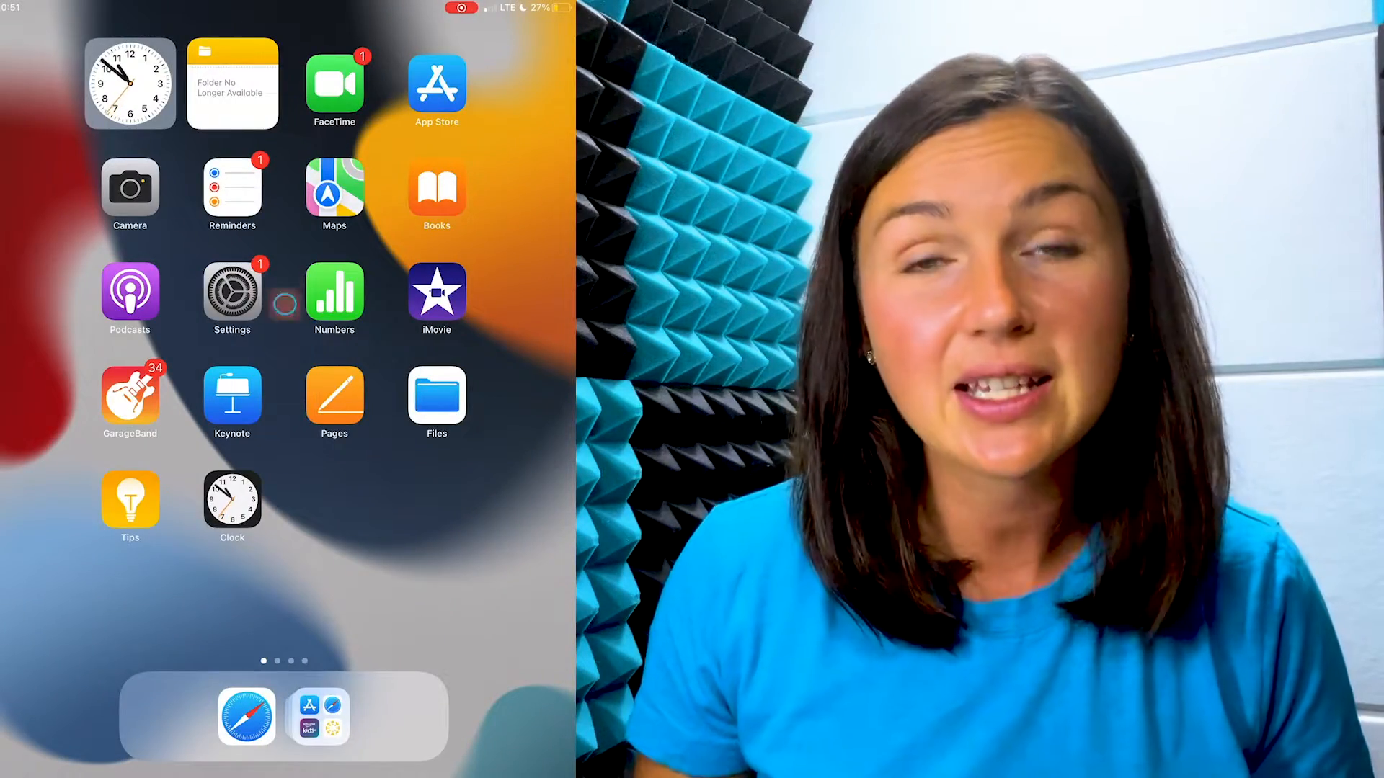
Launch Settings from the Home Screen, landing on the General page.
left_click(232, 287)
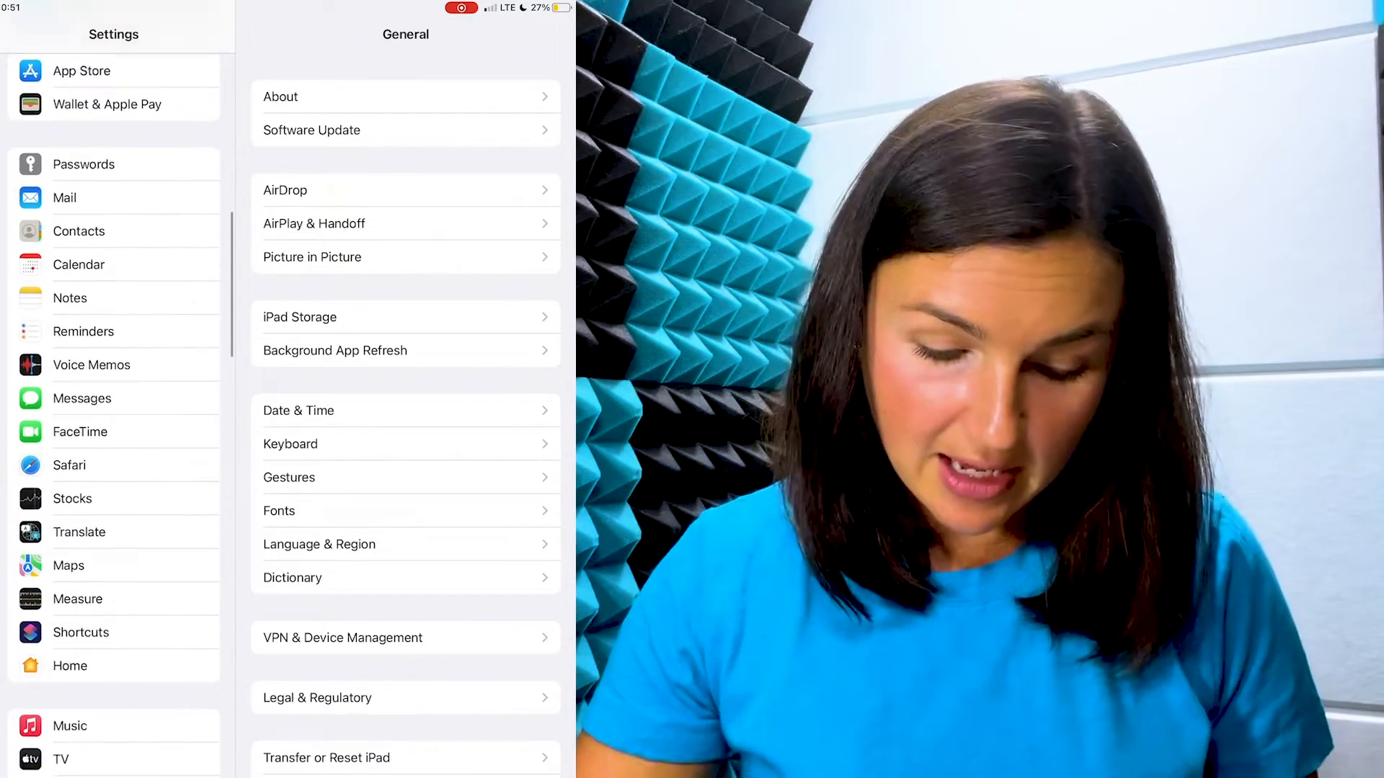
Scroll the Settings sidebar down to the third-party apps until Chrome appears.
scroll("down", 3)
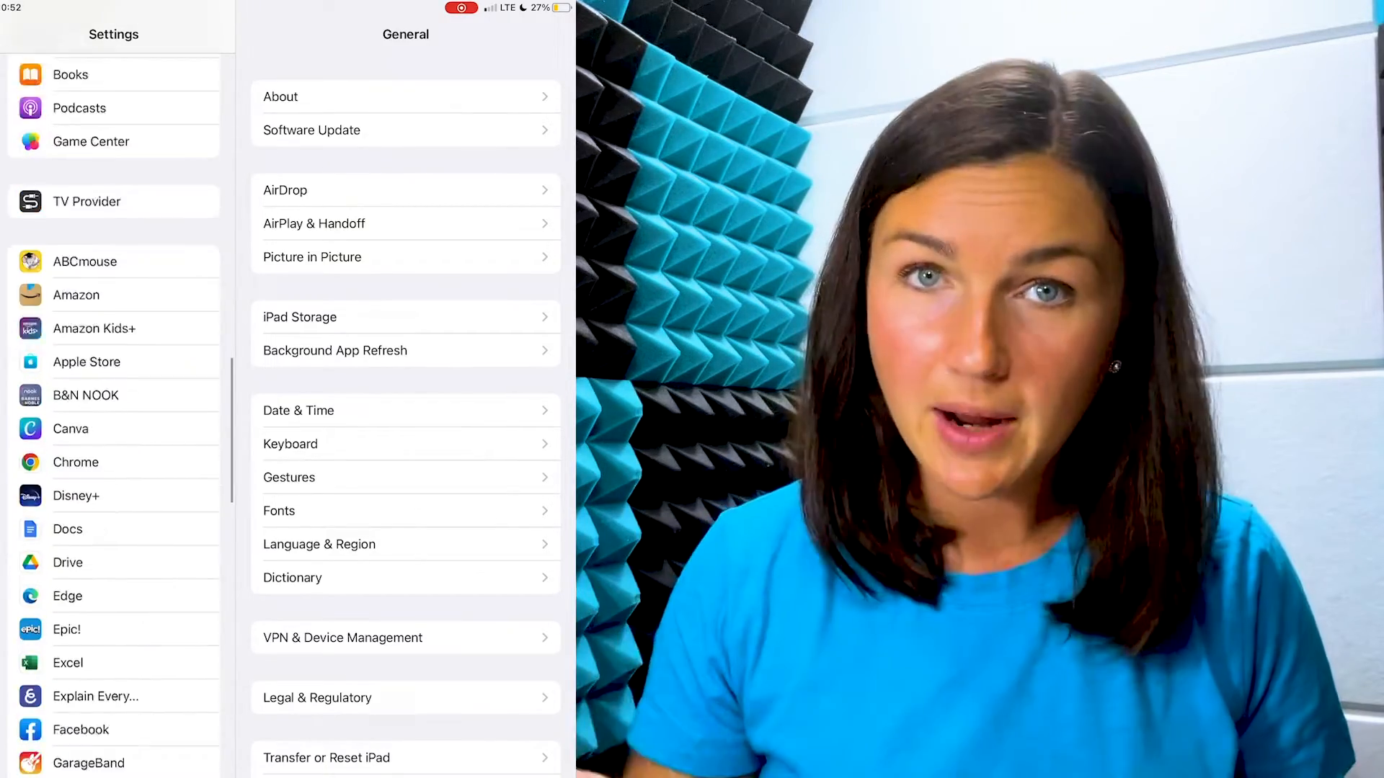
scroll("down", 3)
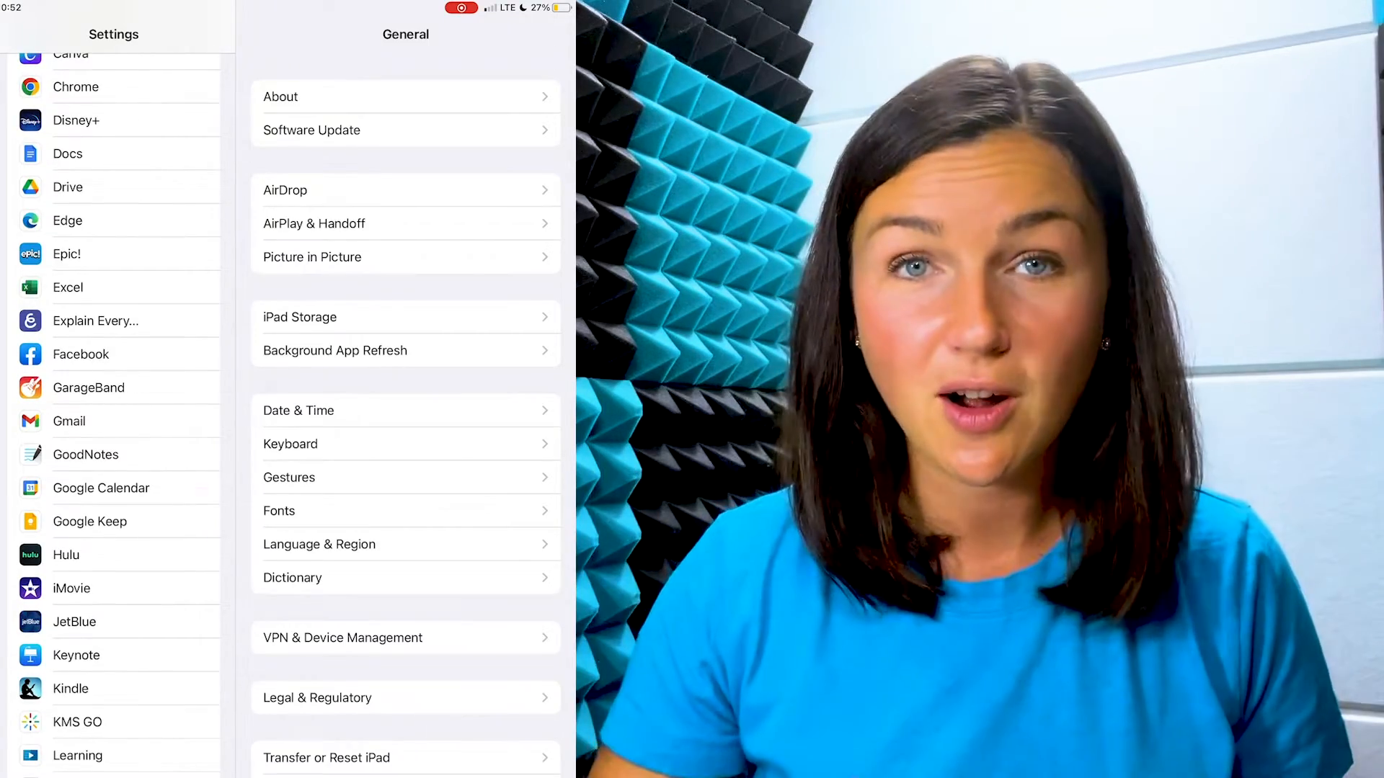
scroll("down", 3)
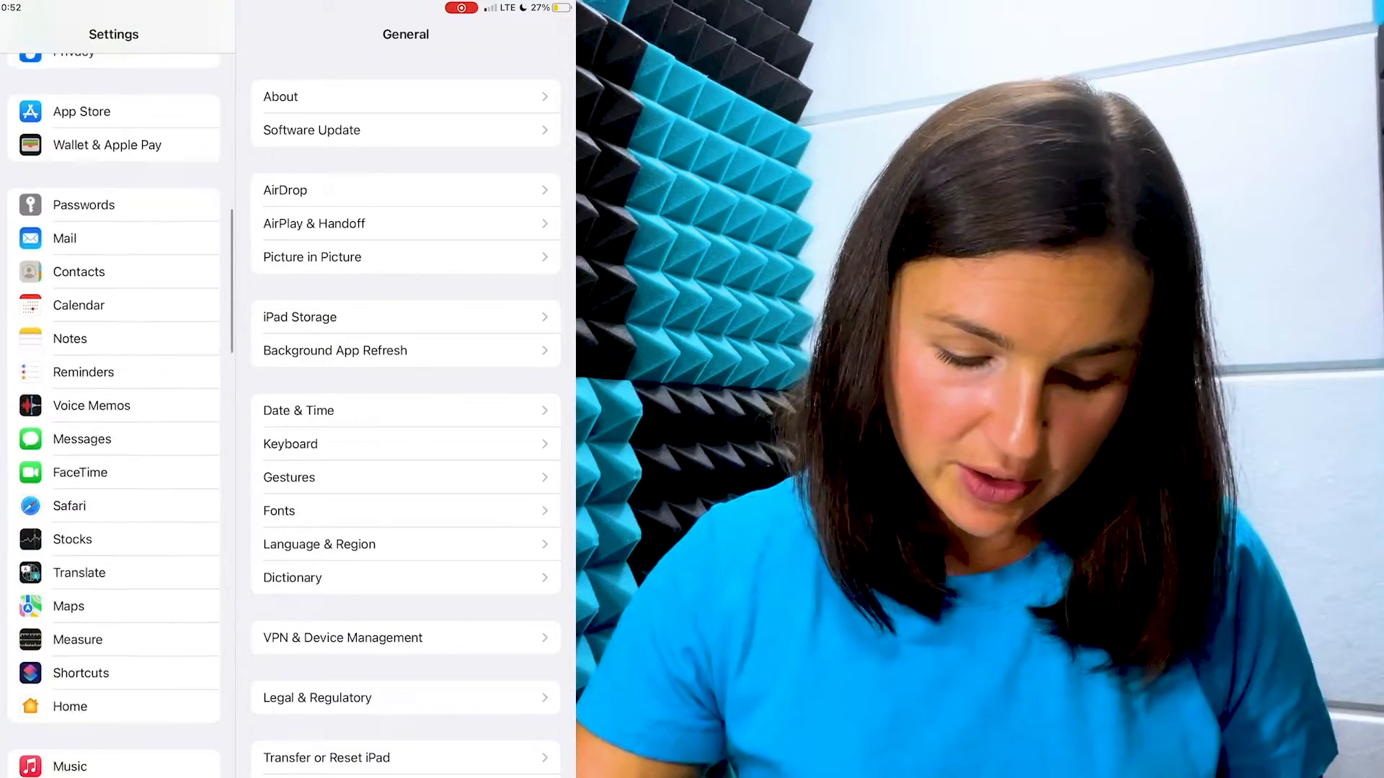
scroll("down", 3)
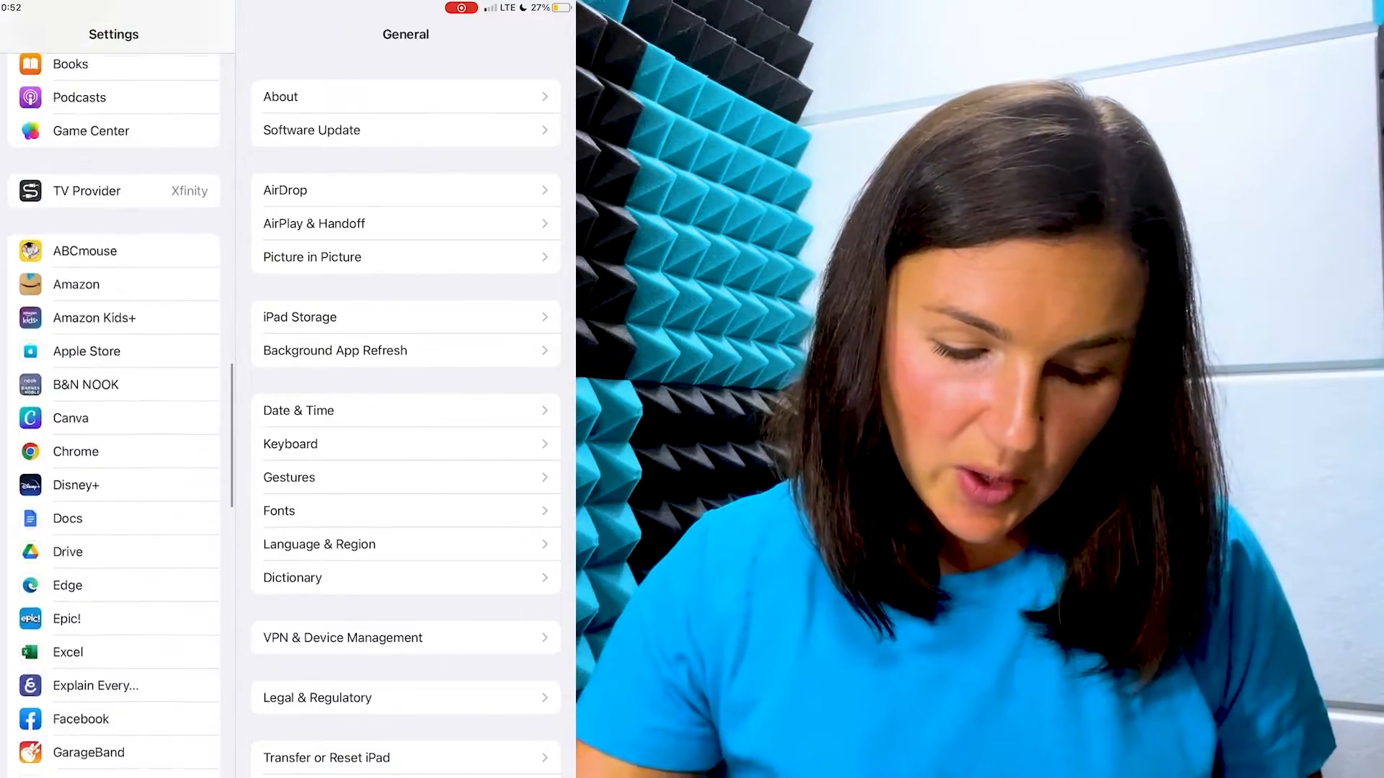
scroll("down", 3)
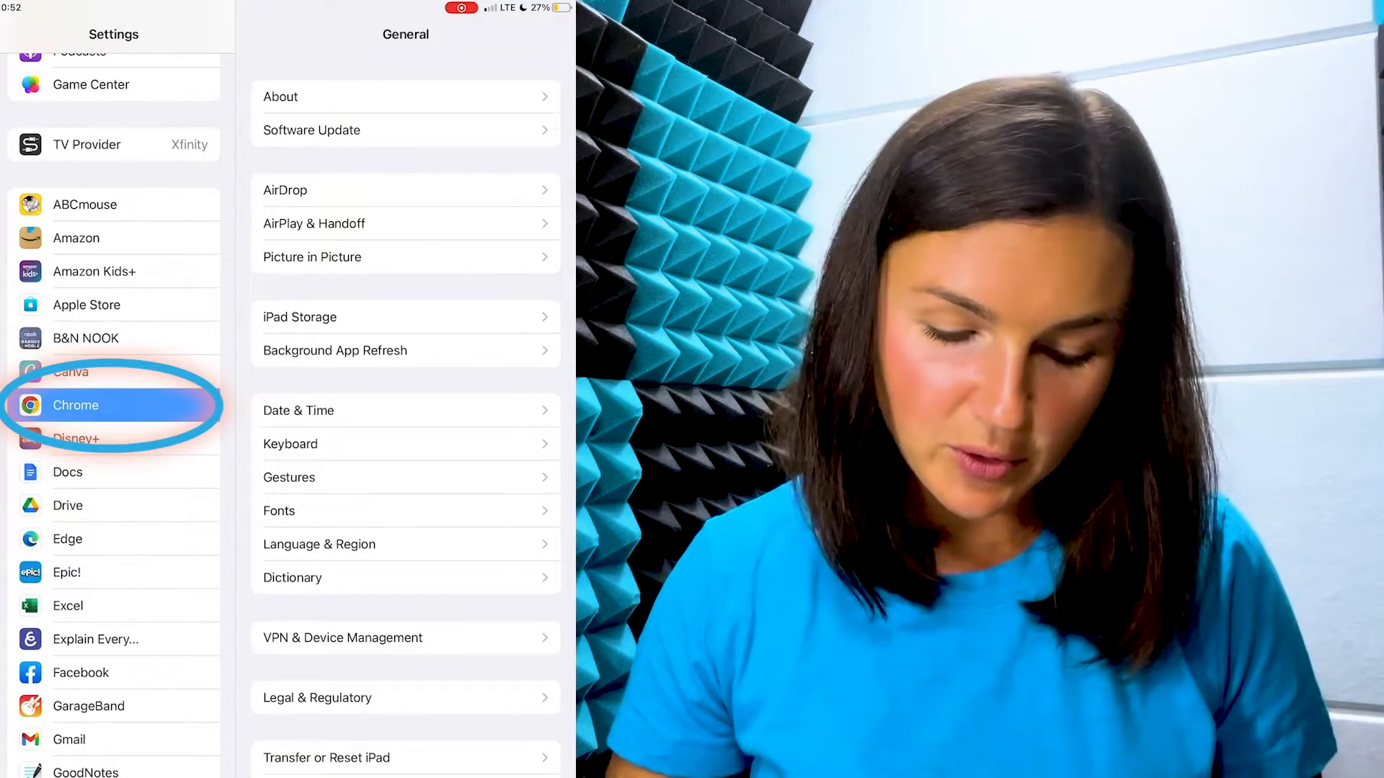
On Chrome's settings page, change Default Browser App from Safari to Chrome.
left_click(76, 405)
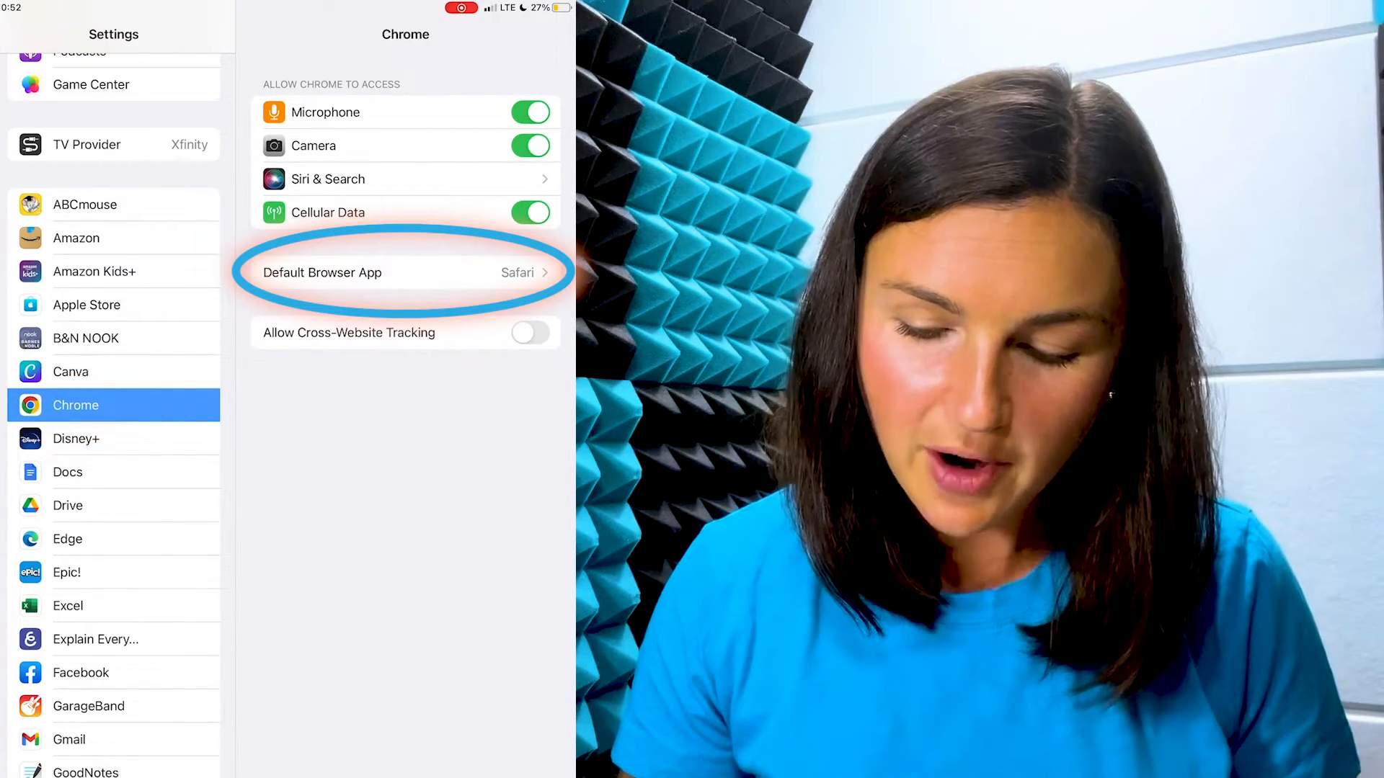
left_click(406, 272)
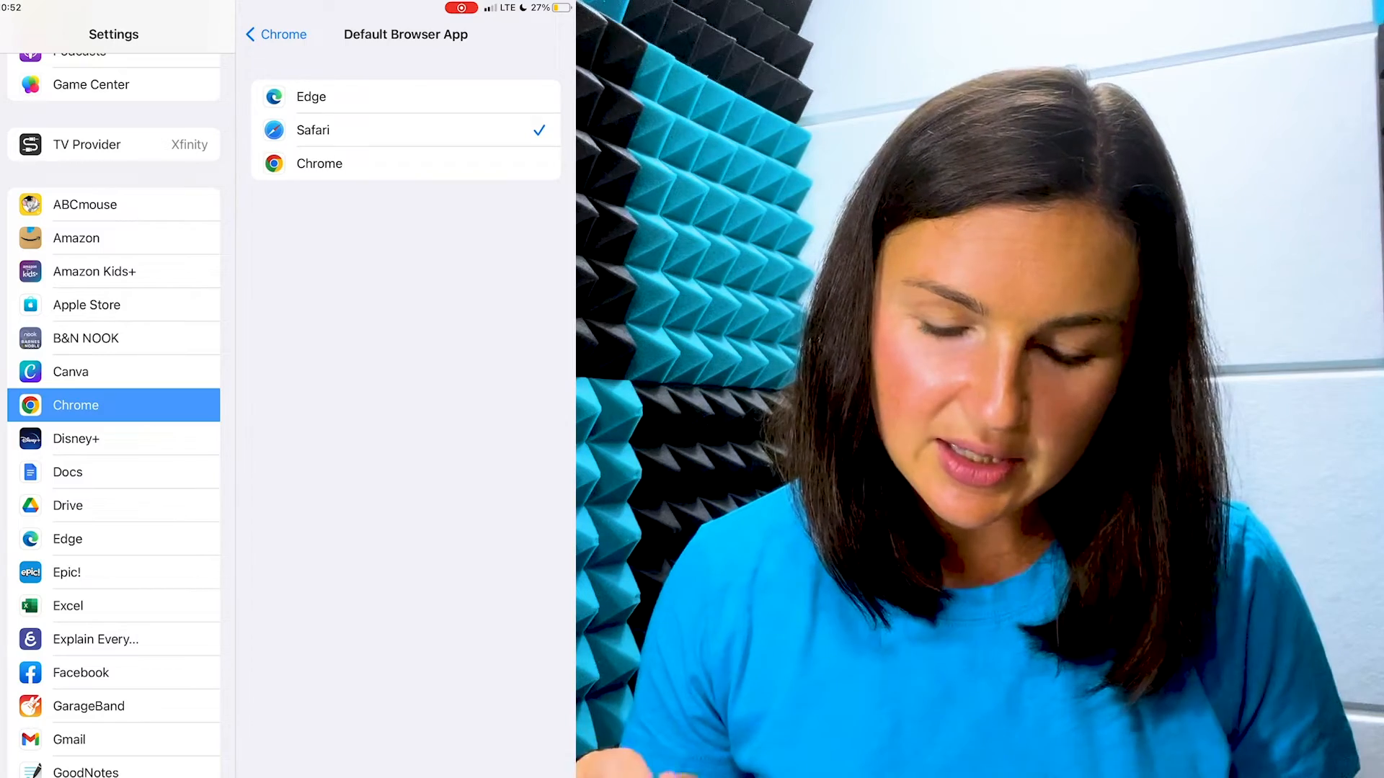
left_click(275, 34)
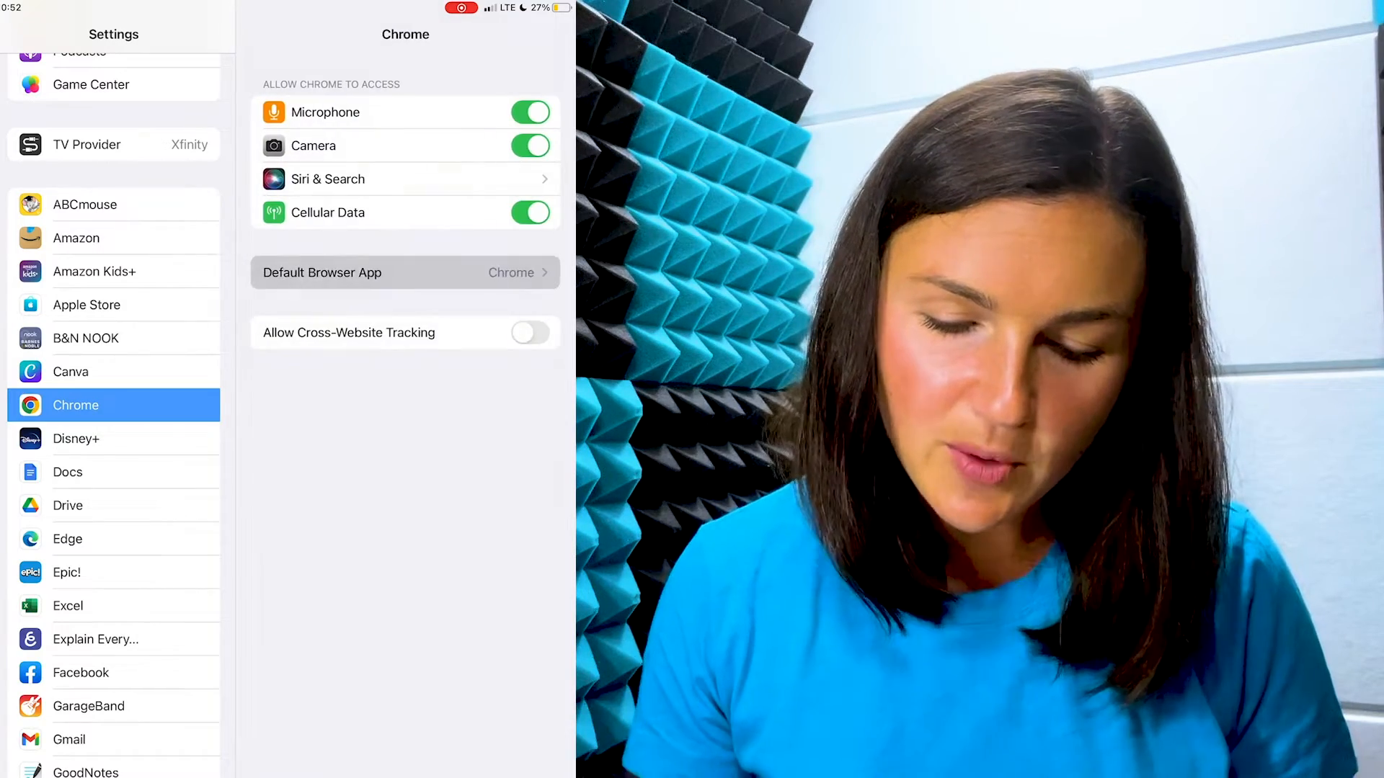